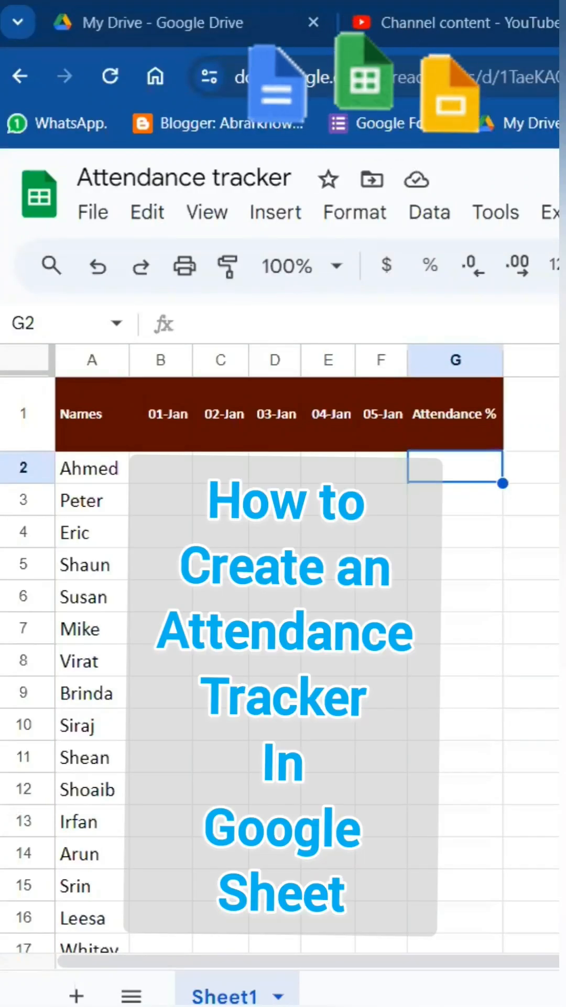
Select the attendance grid B2:F25 covering all students and five days
{"action": "left_click", "coordinate": [159, 467]}
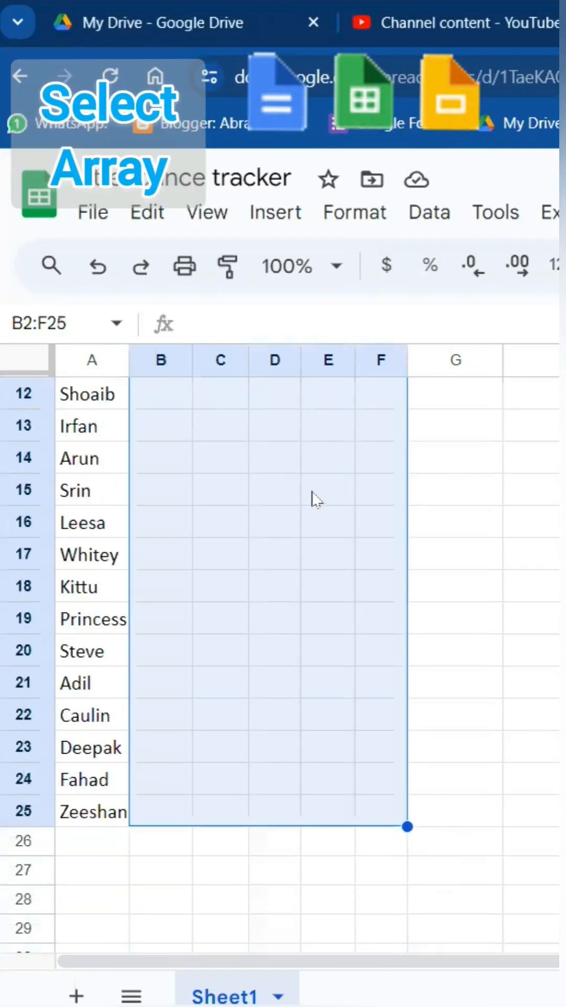
Insert checkboxes across B2:F25 and tick Ahmed present on 01-Jan
{"action": "left_click", "coordinate": [275, 212]}
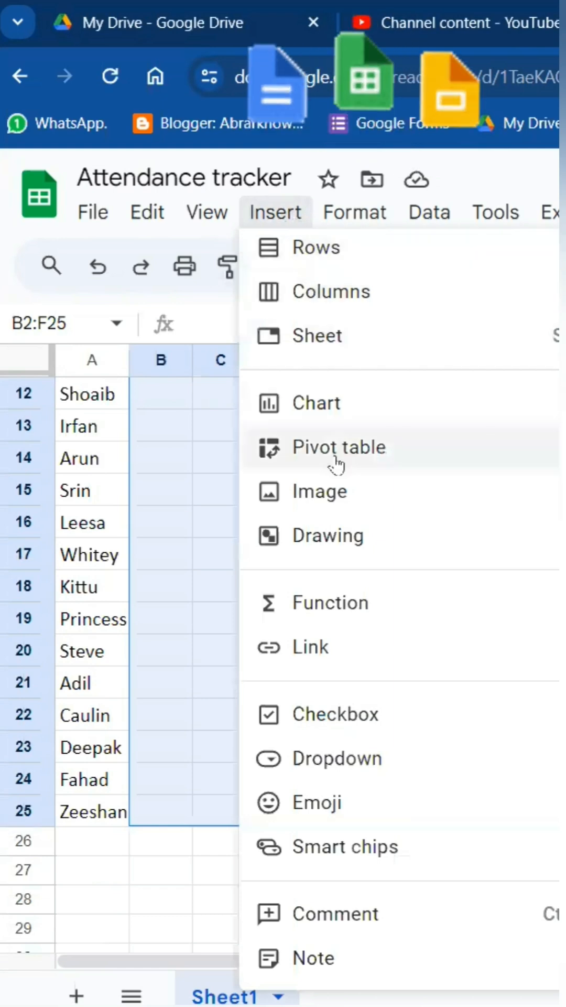
{"action": "mouse_move", "coordinate": [353, 581]}
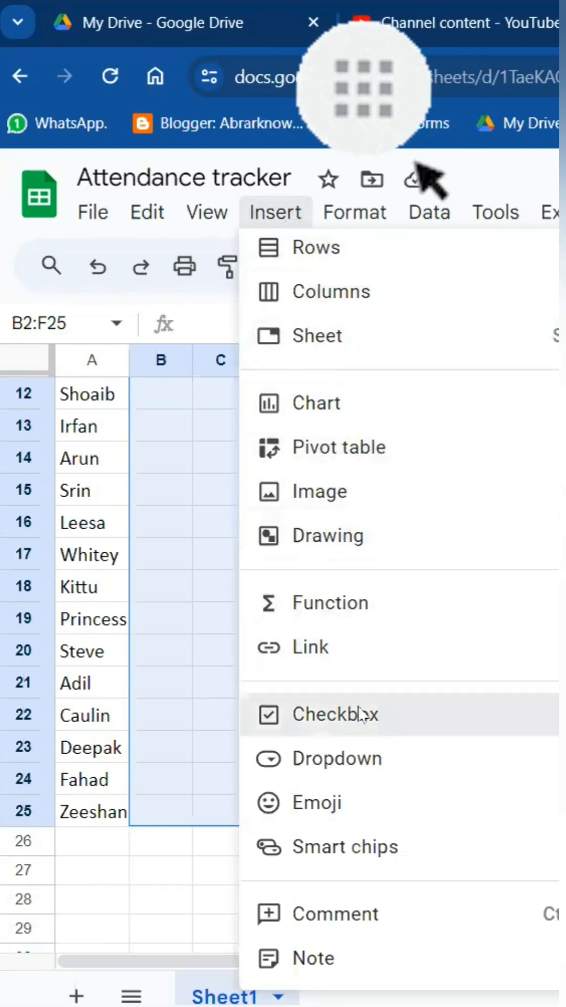
{"action": "left_click", "coordinate": [335, 714]}
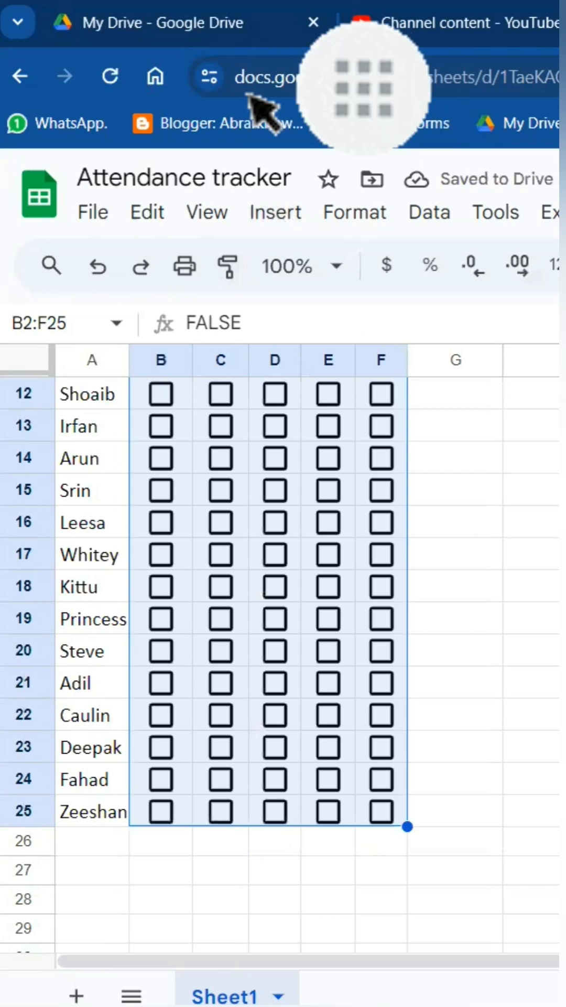
{"action": "scroll", "scroll_direction": "up", "scroll_amount": 3}
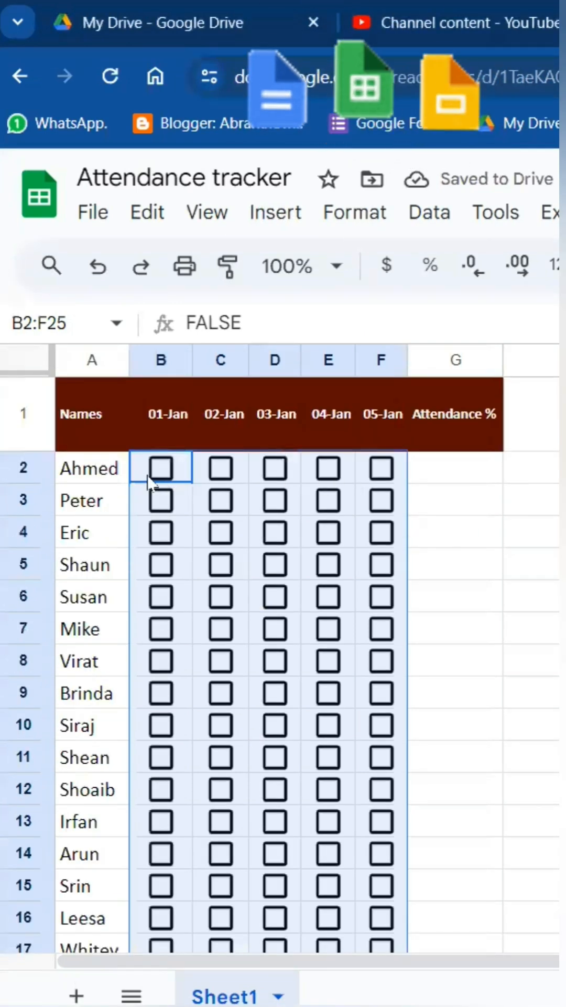
{"action": "left_click", "coordinate": [159, 468]}
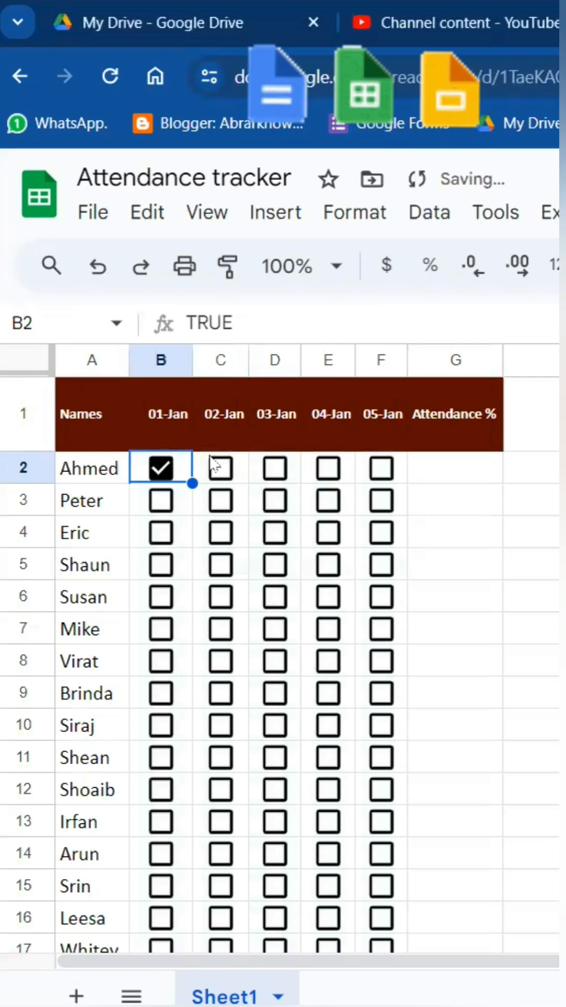
{"action": "left_click", "coordinate": [455, 467]}
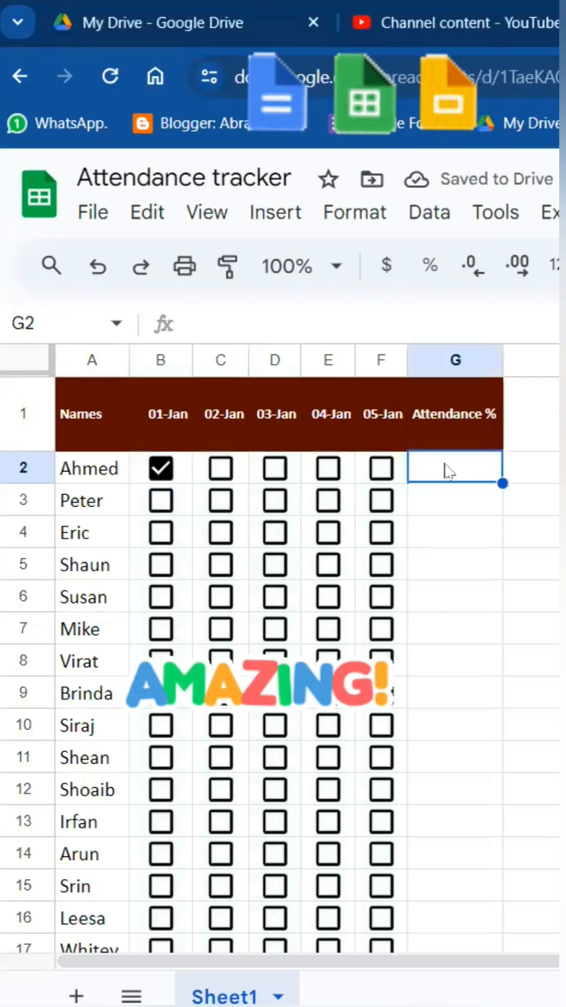
Enter =COUNTIF(B2:F2,TRUE)/5 in G2 so Ahmed's attendance shows 20%
{"action": "type", "text": "=c"}
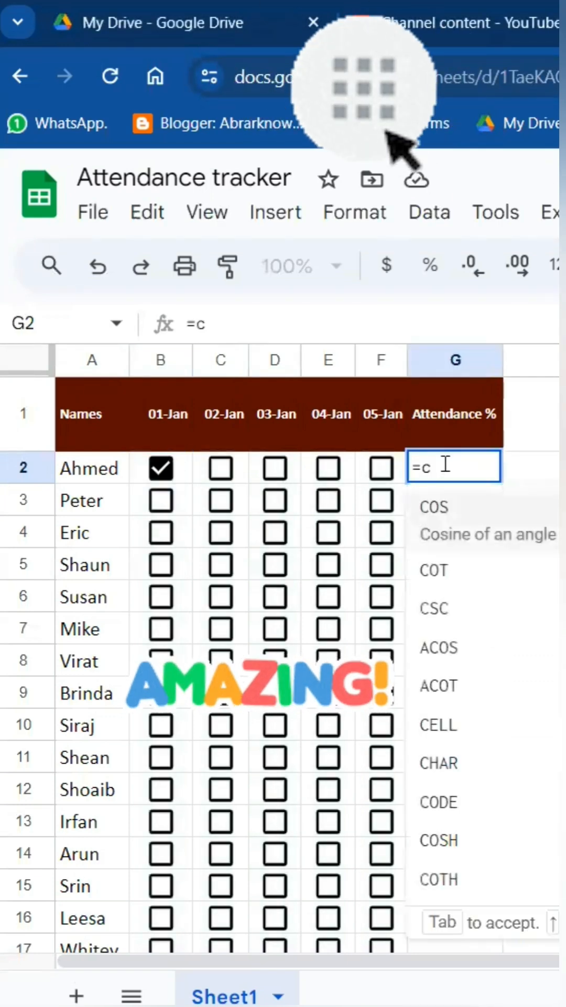
{"action": "type", "text": "OUNTIF(B2:F2"}
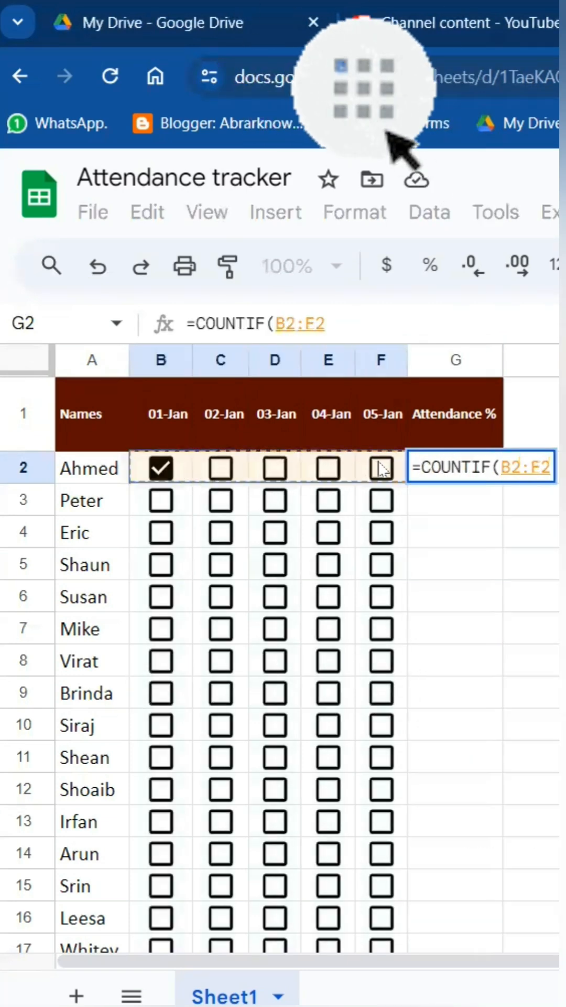
{"action": "type", "text": ",TRUE"}
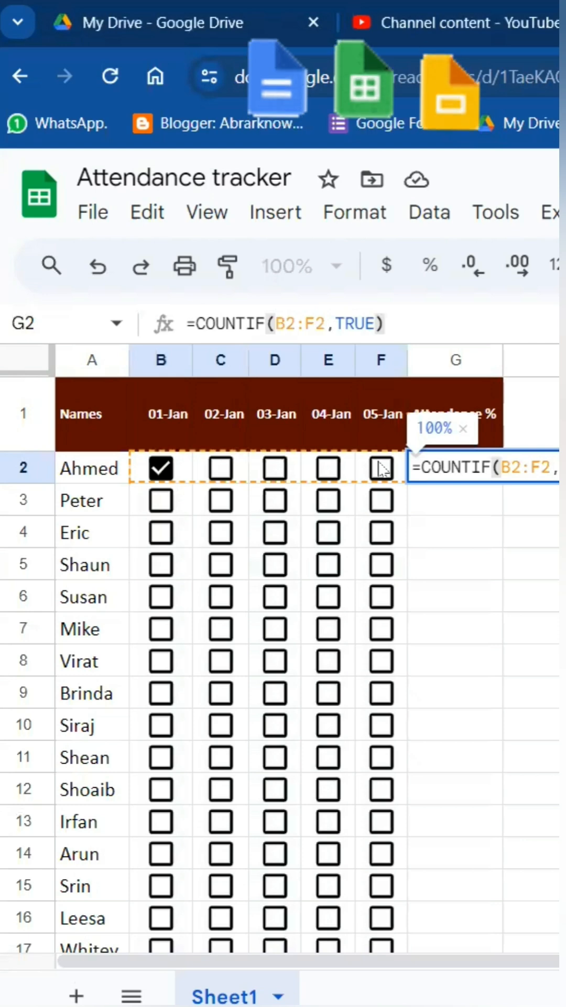
{"action": "type", "text": "/"}
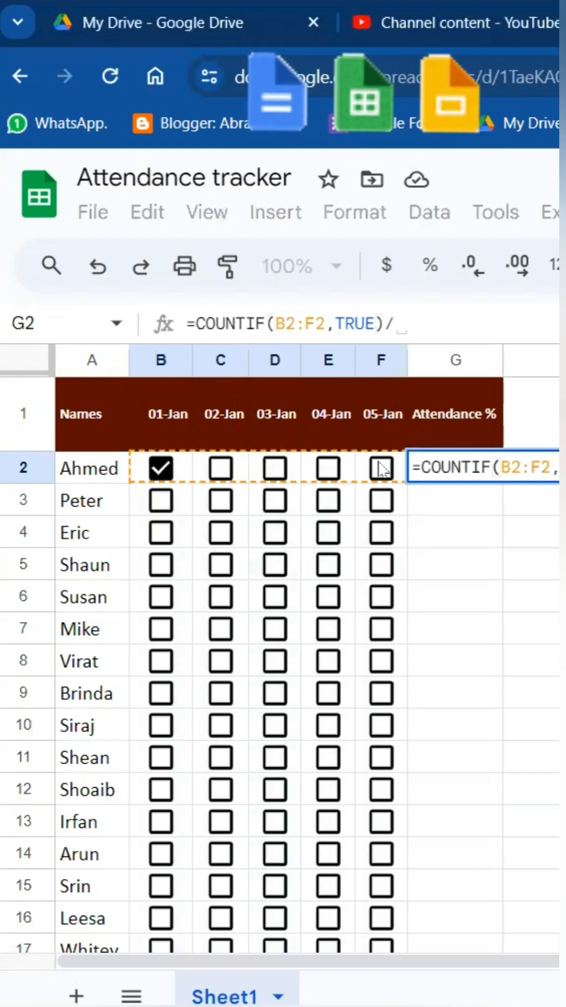
{"action": "type", "text": "5"}
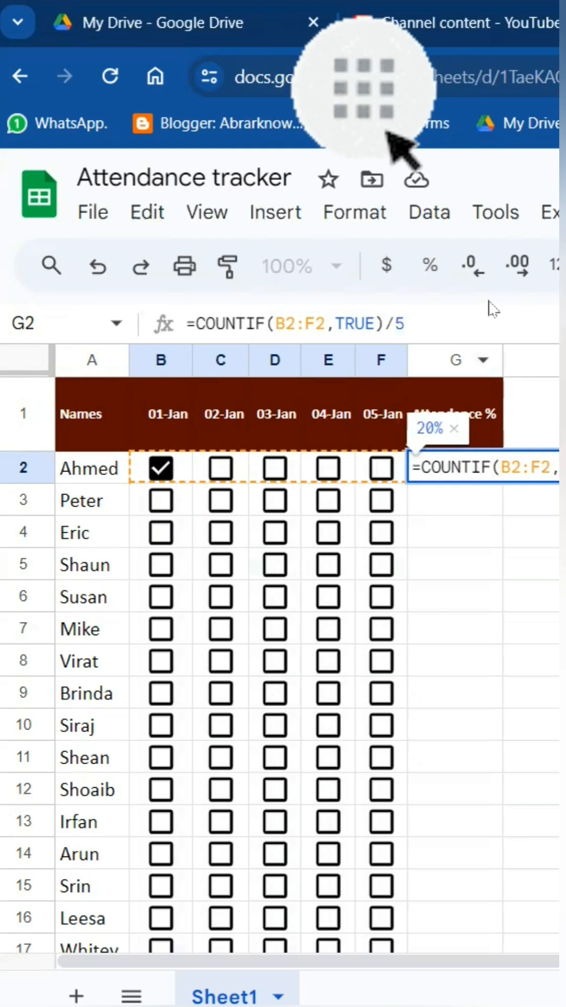
{"action": "mouse_move", "coordinate": [279, 19]}
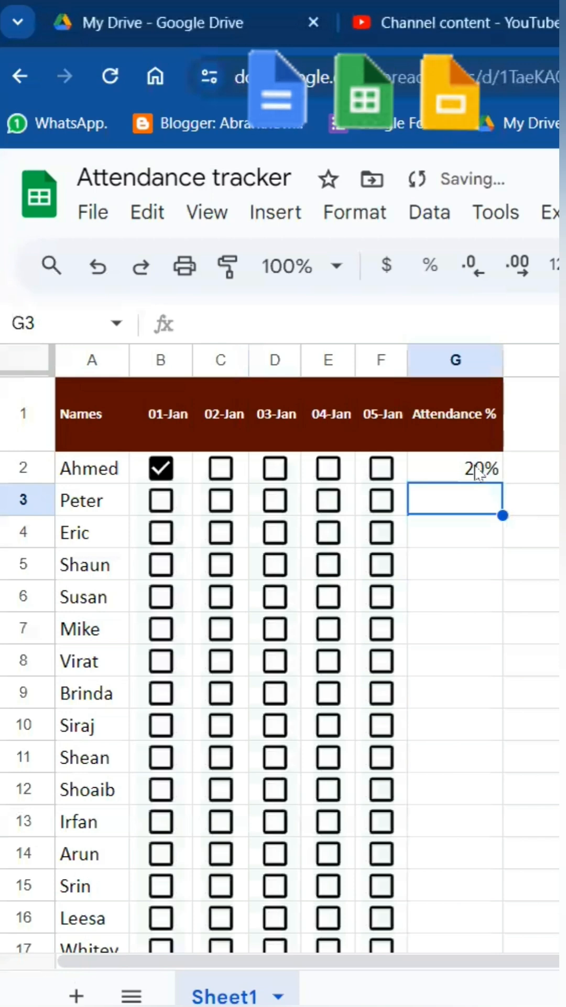
{"action": "left_click", "coordinate": [455, 468]}
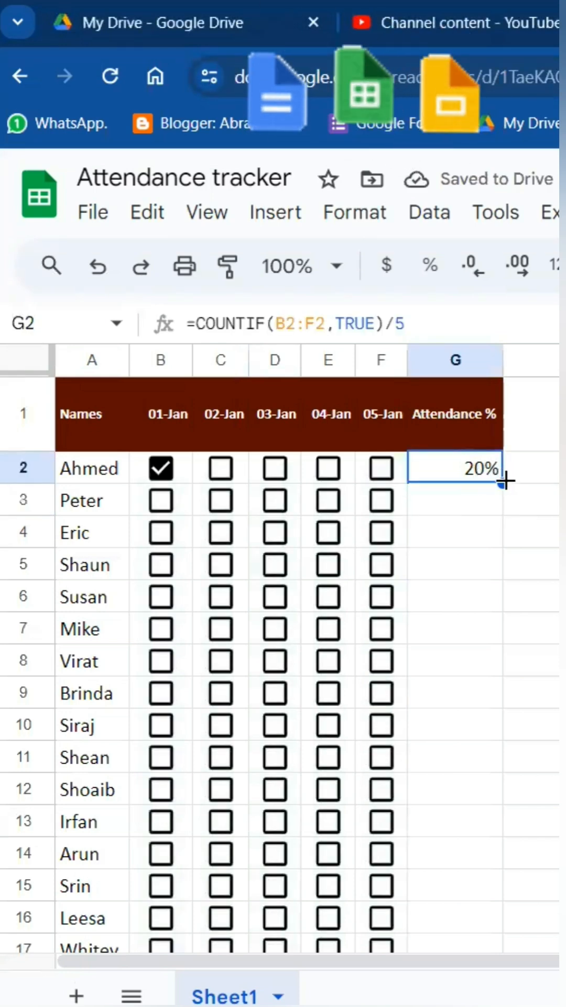